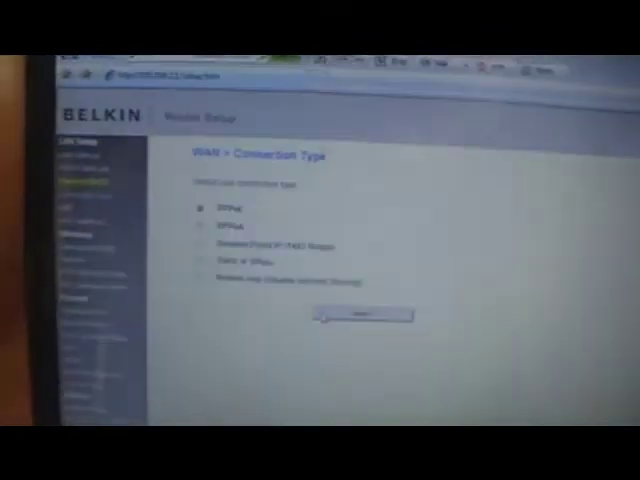
Choose PPPoE as the WAN connection type on the Connection Type page
left_click(360, 316)
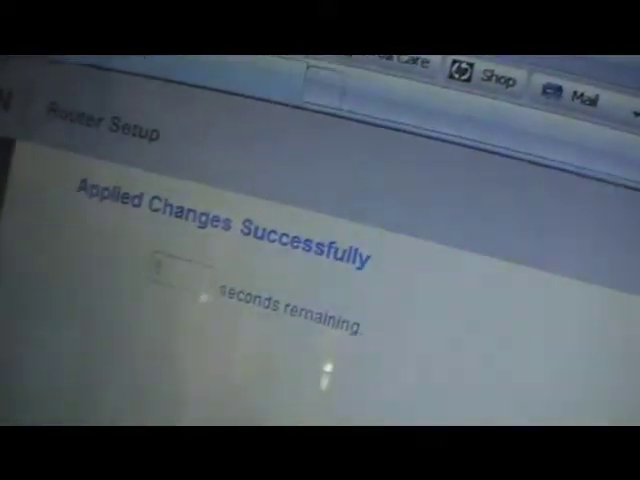